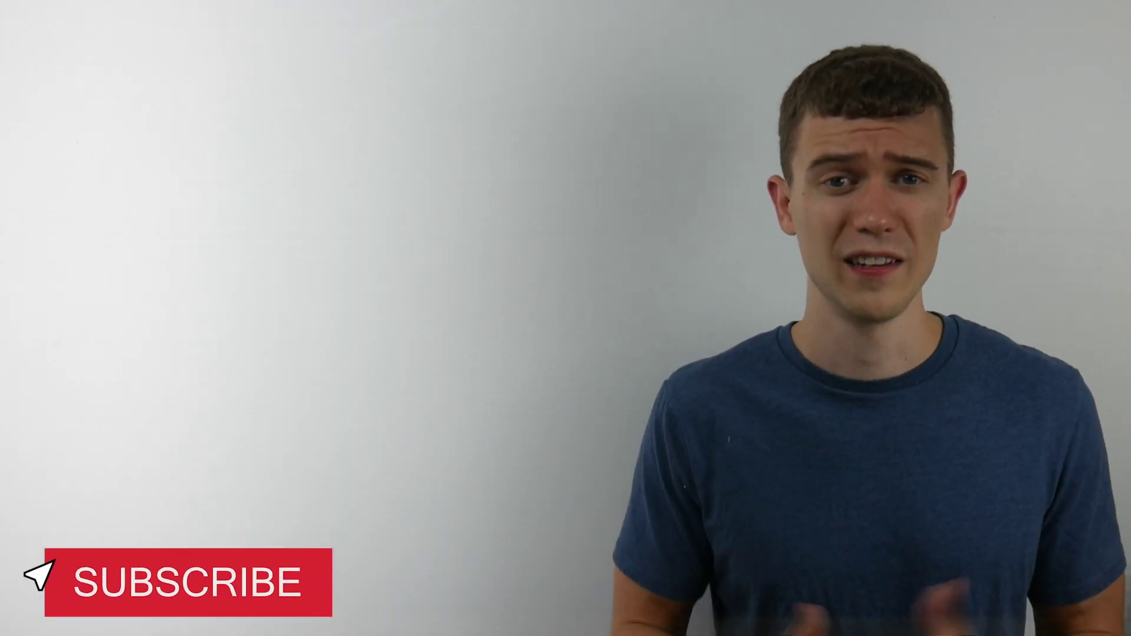
pyautogui.click(177, 587)
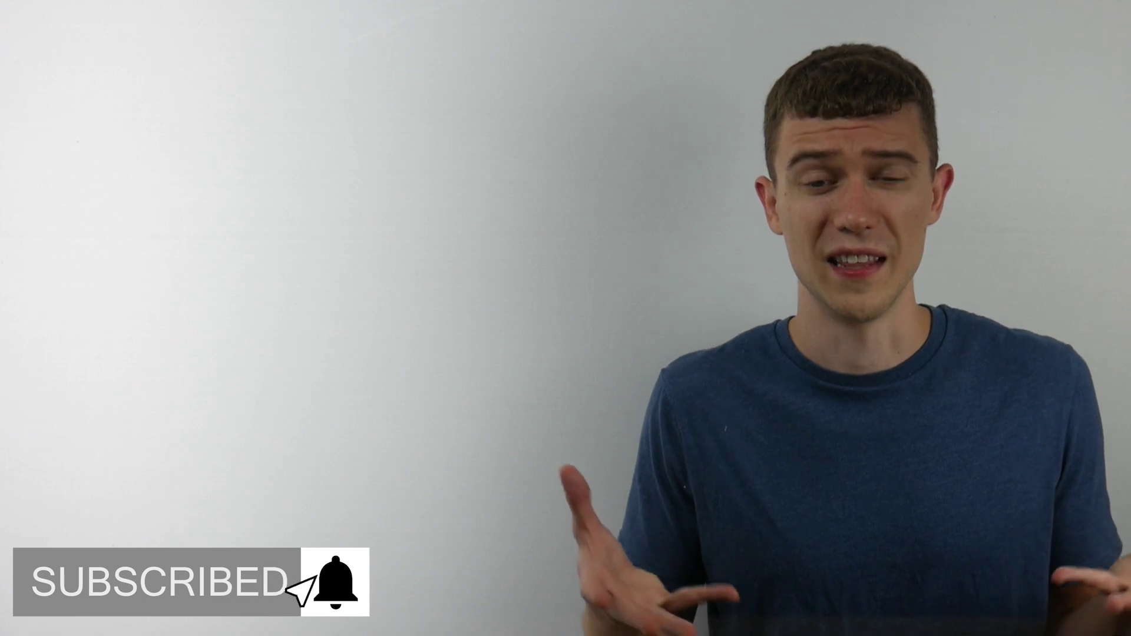